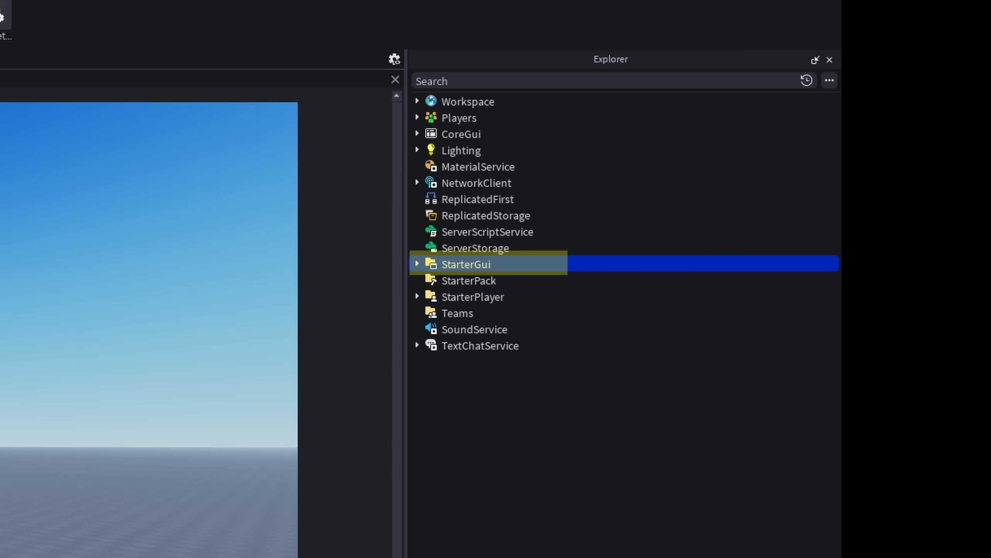
# Step: Insert a new ScreenGui into StarterGui from the Insert Object list
pyautogui.click(418, 265)
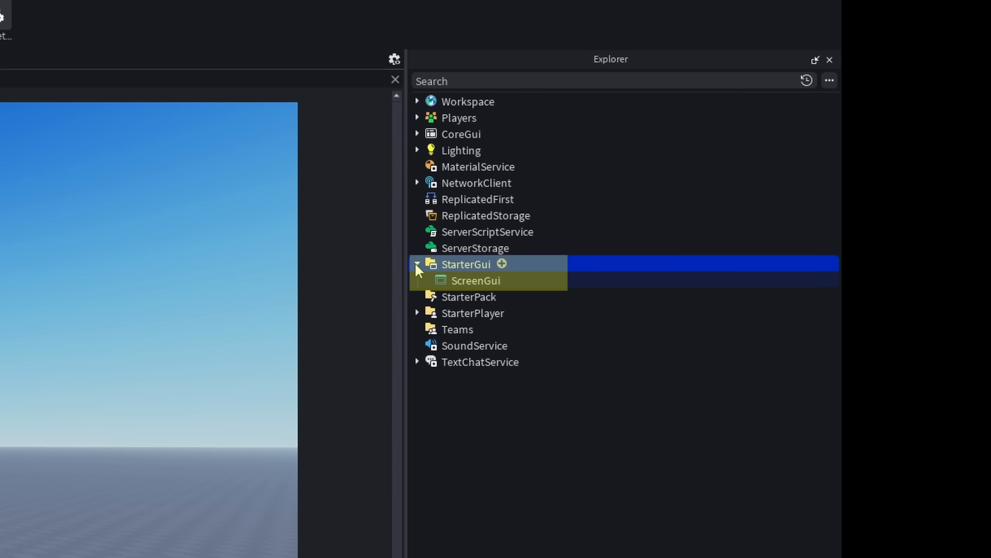
pyautogui.click(501, 264)
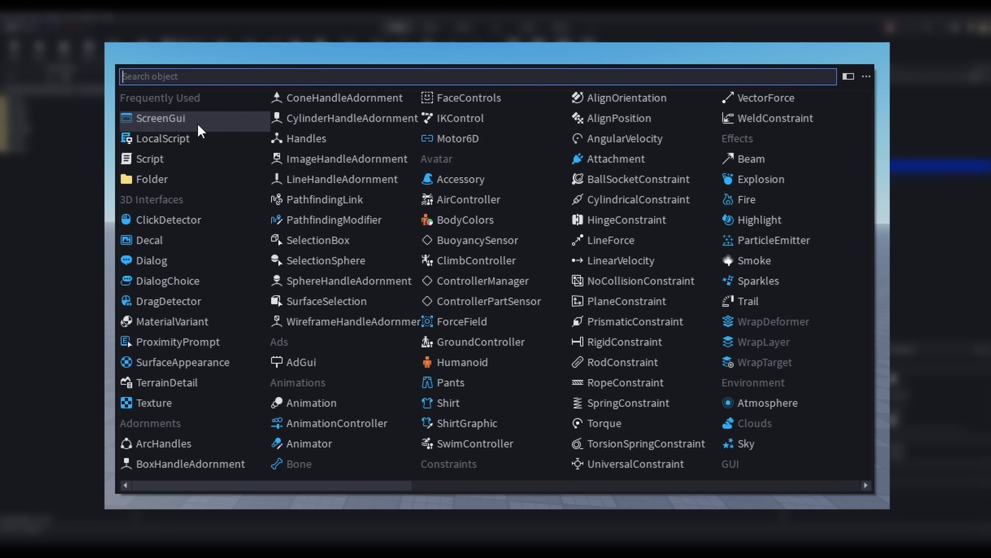
pyautogui.click(160, 118)
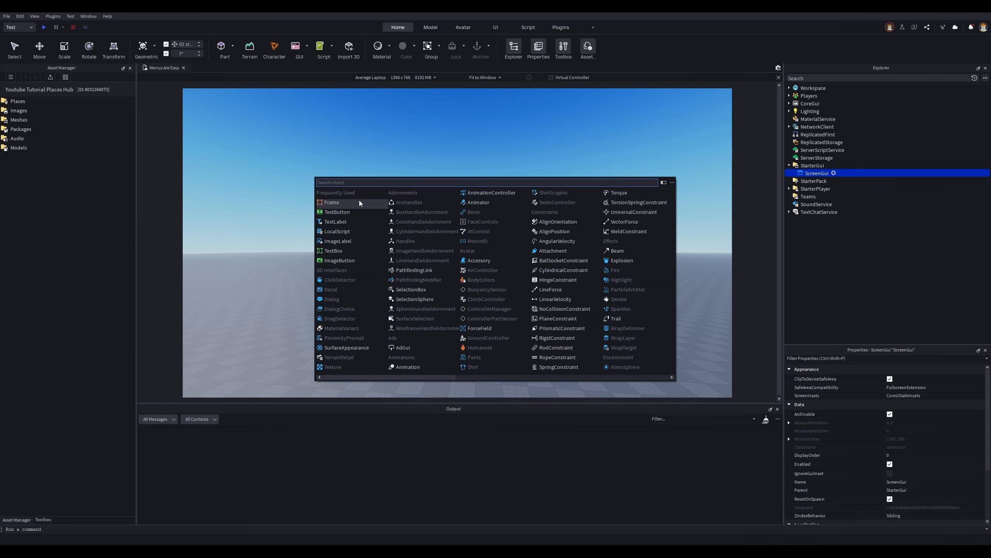
# Step: Insert a Frame into the ScreenGui to begin the Menu_One and Menu_Two pair
pyautogui.click(336, 222)
pyautogui.write('sc')
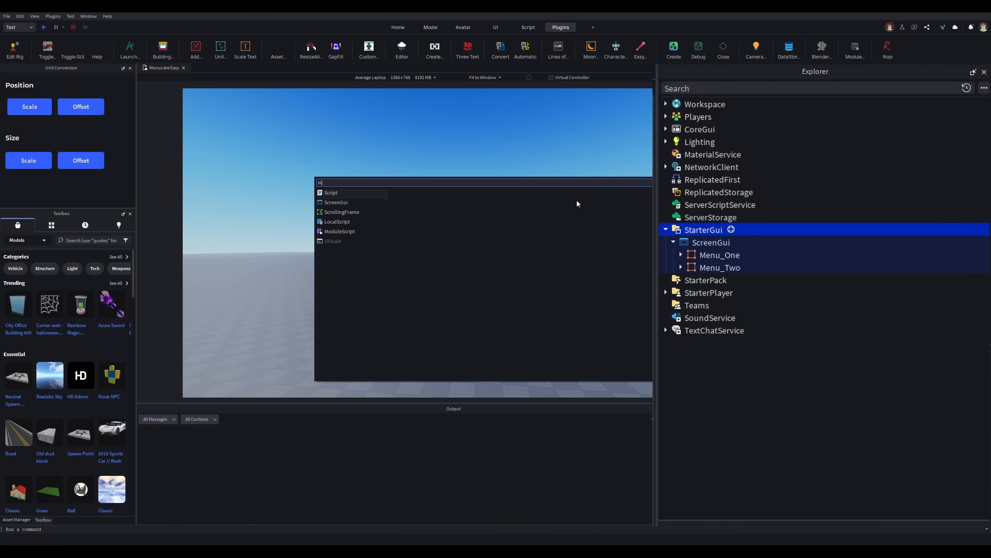
# Step: Insert a second ScreenGui under StarterGui and select its new Frame as the parent
pyautogui.click(336, 203)
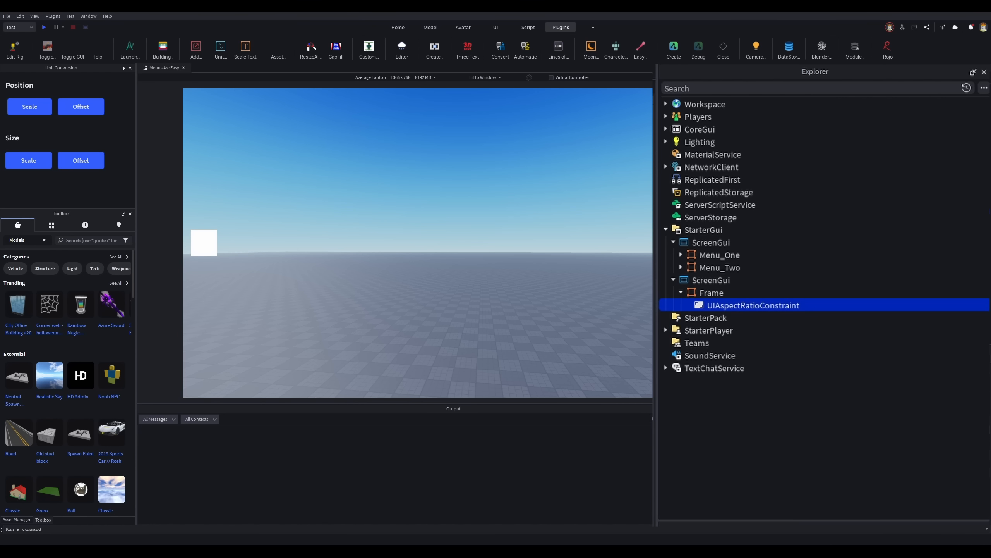
pyautogui.click(731, 293)
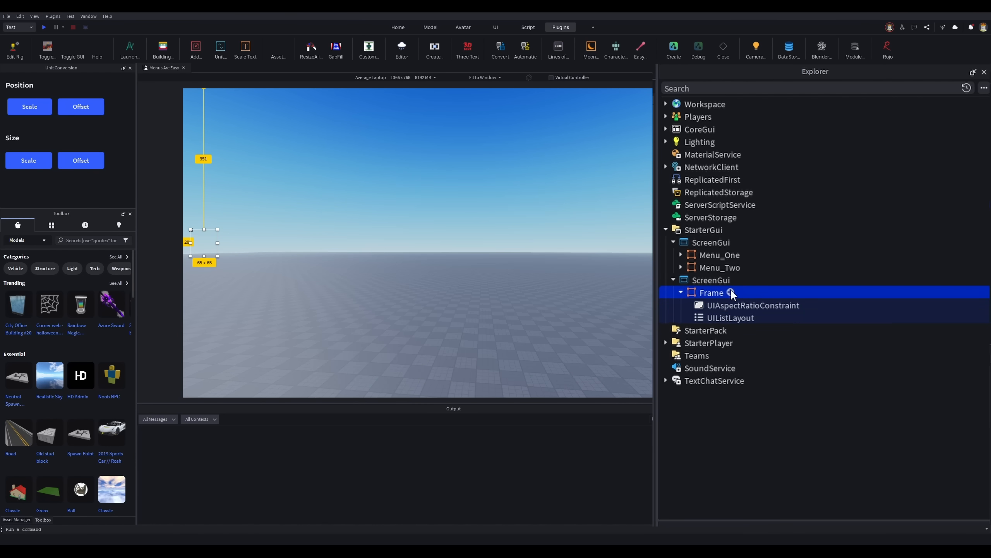
# Step: Confirm the Frame's UIListLayout and add a TextButton found by searching 'bu'
pyautogui.click(730, 318)
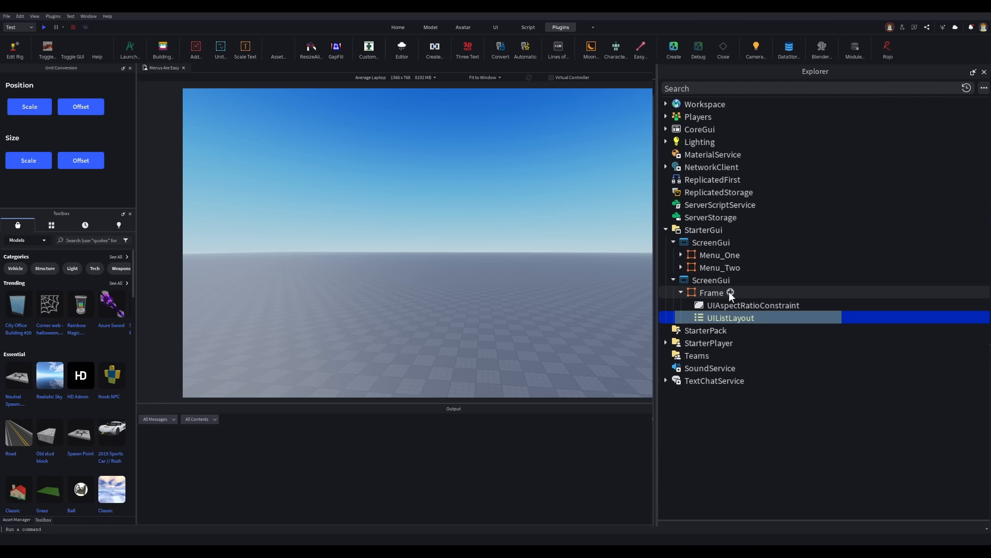
pyautogui.click(731, 292)
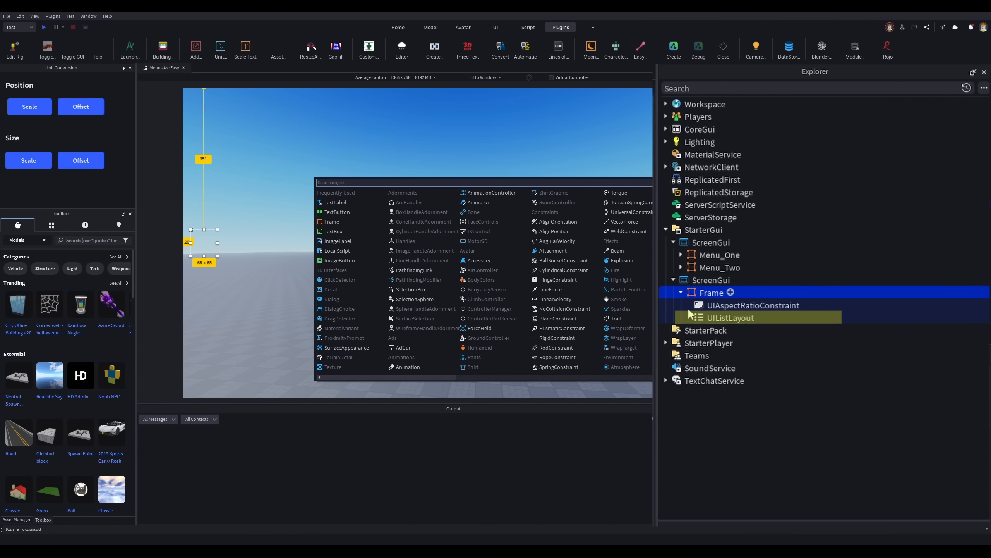
pyautogui.write('bu')
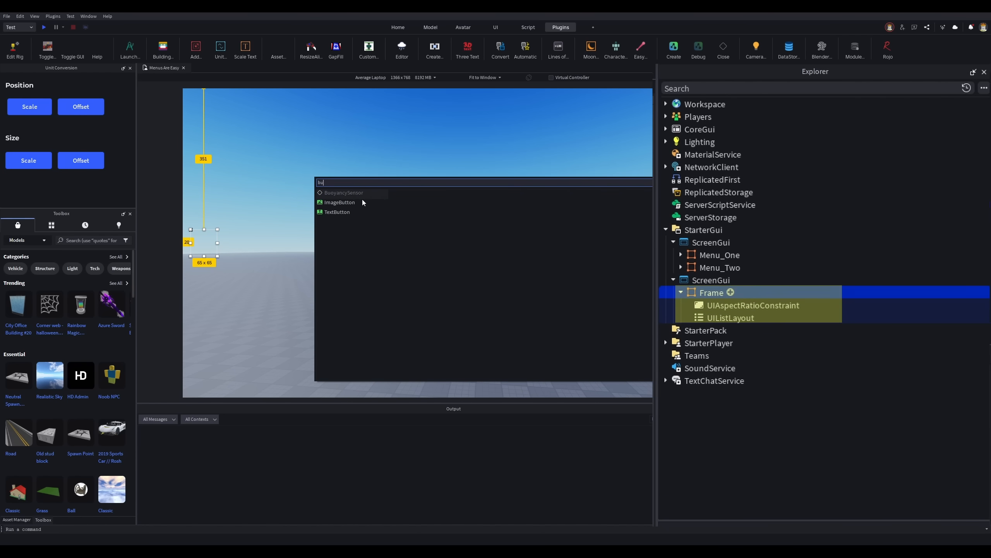
pyautogui.click(337, 212)
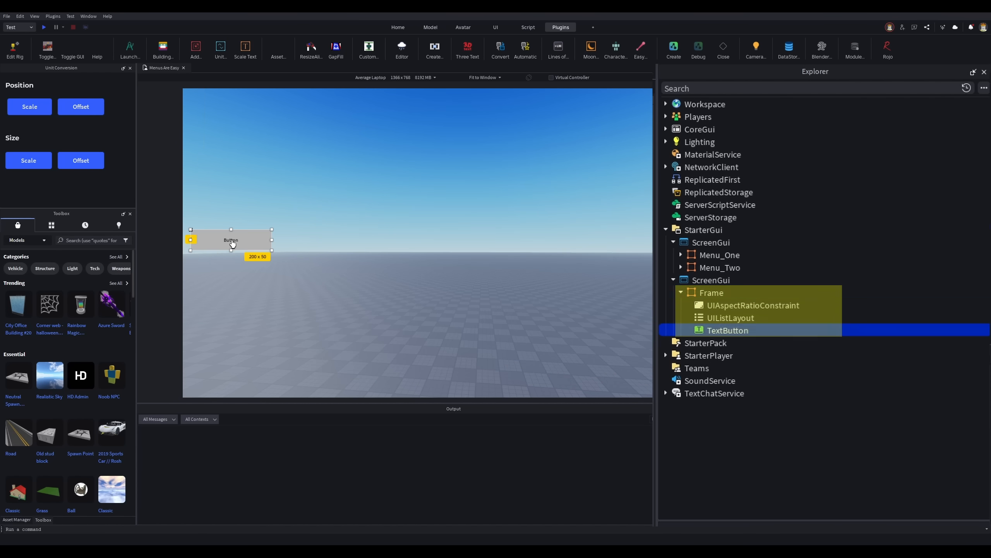